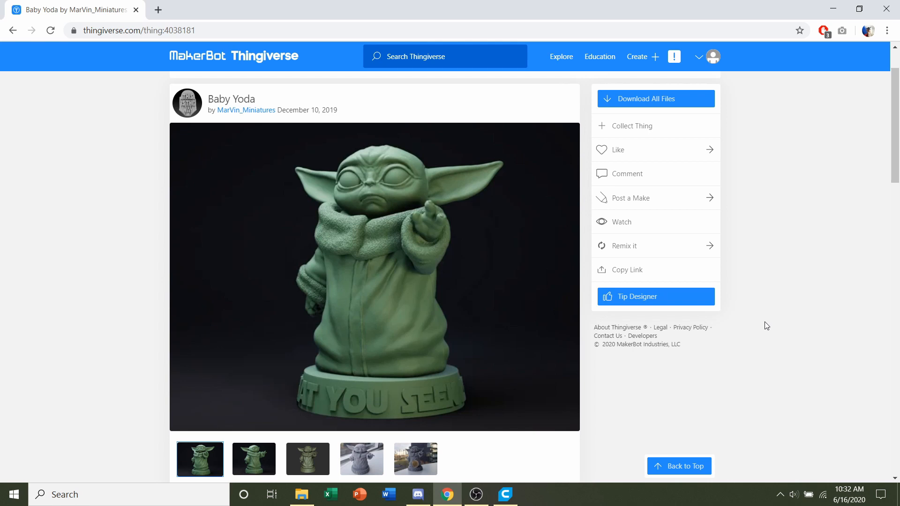
mouse_move(275, 94)
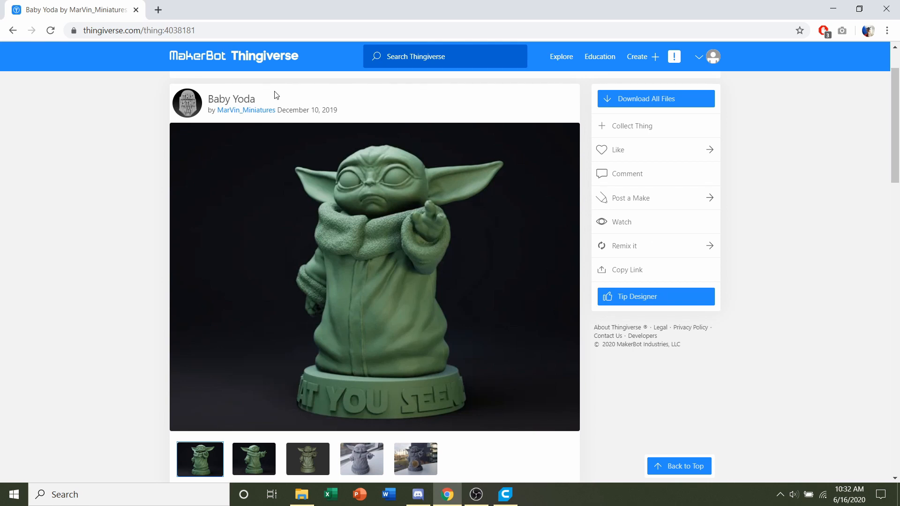
mouse_move(336, 120)
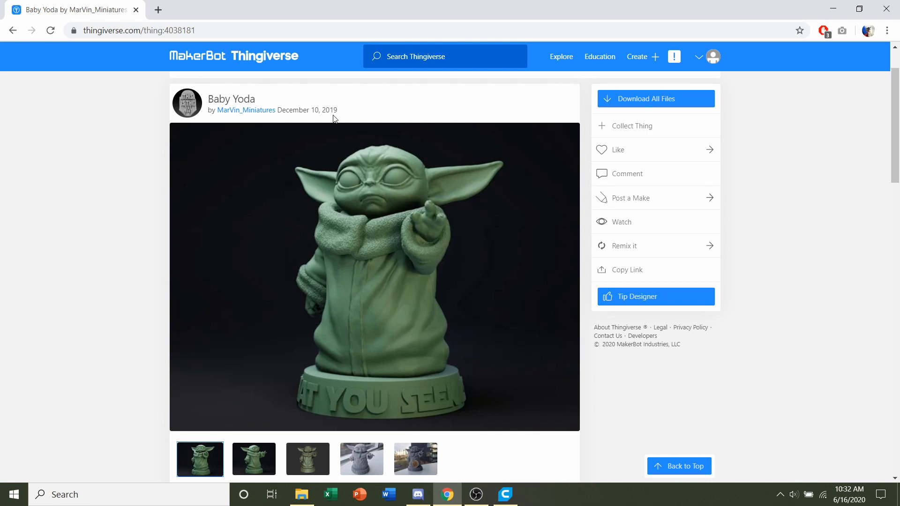
Step: Review the download page summary, noting the recommended 20% infill value
scroll("down", 3)
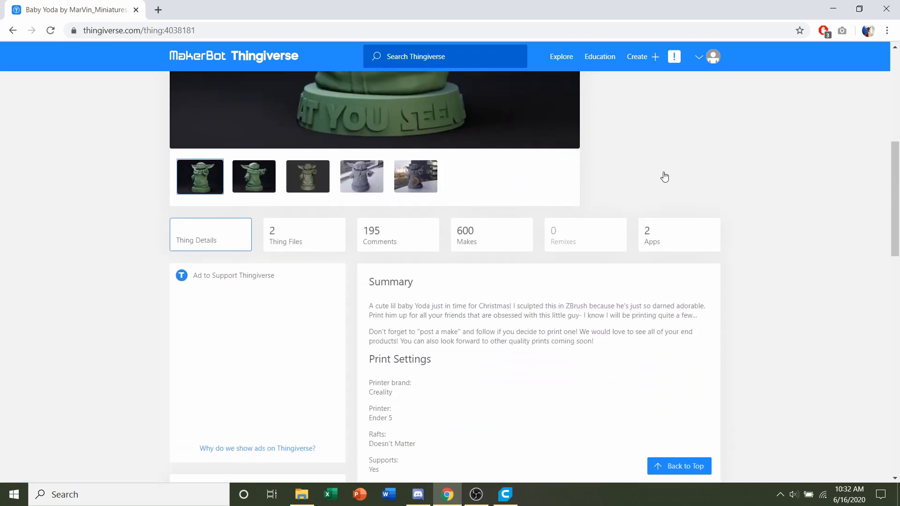
scroll("down", 3)
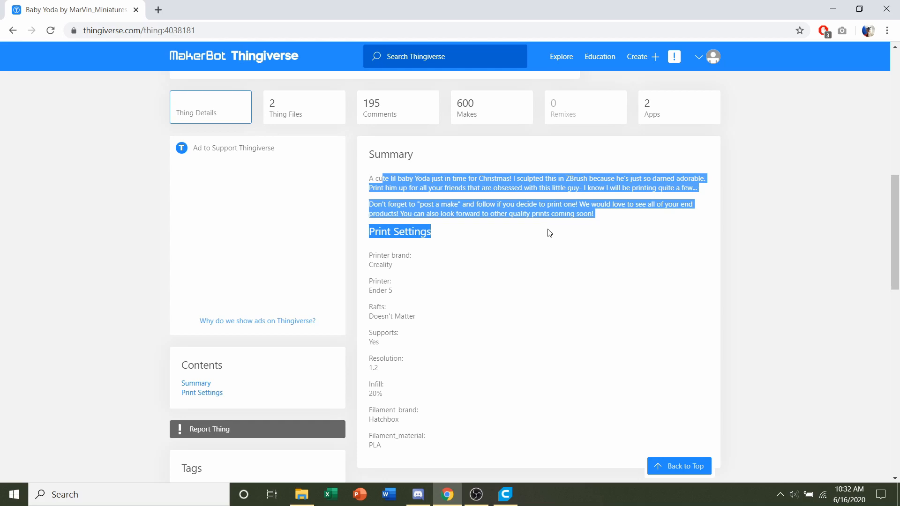
left_click(508, 323)
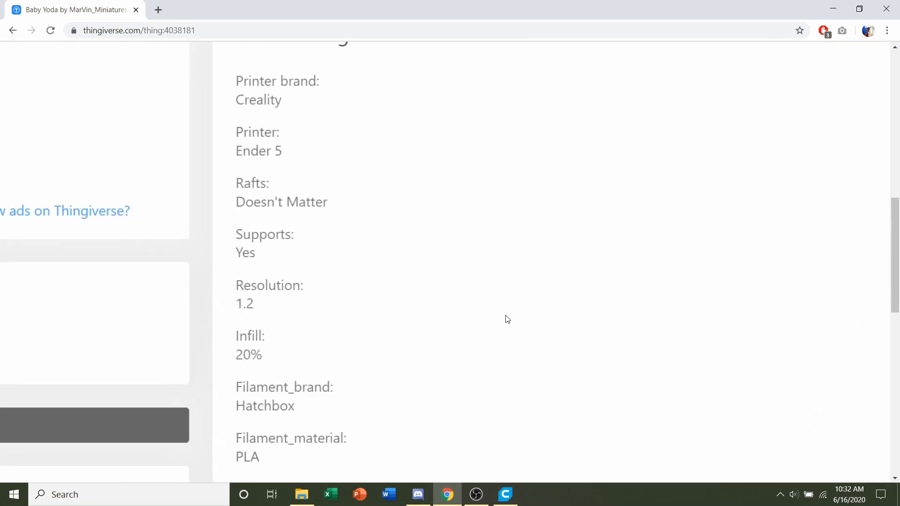
mouse_move(283, 260)
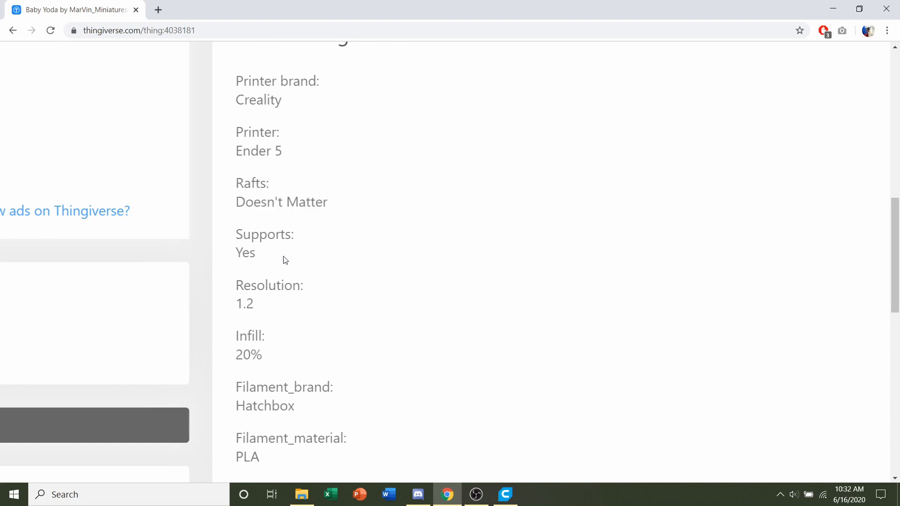
left_click_drag(236, 336, 262, 359)
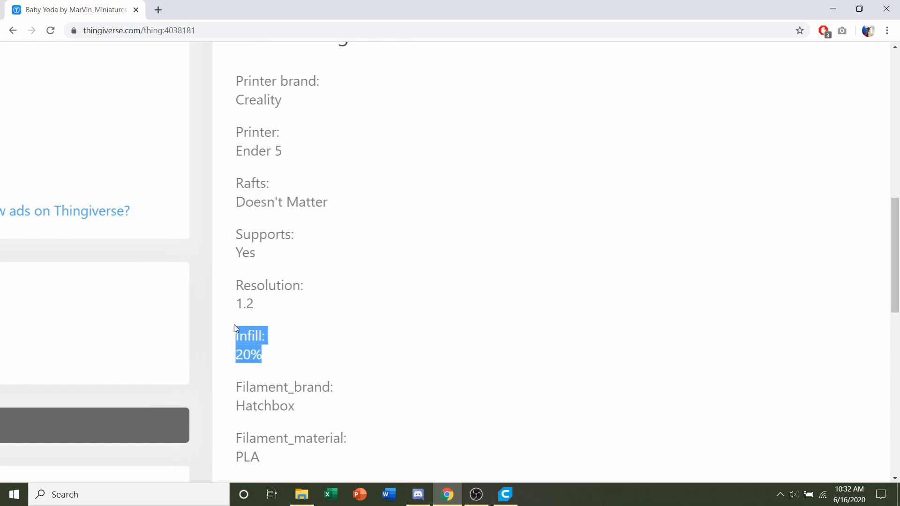
left_click(469, 331)
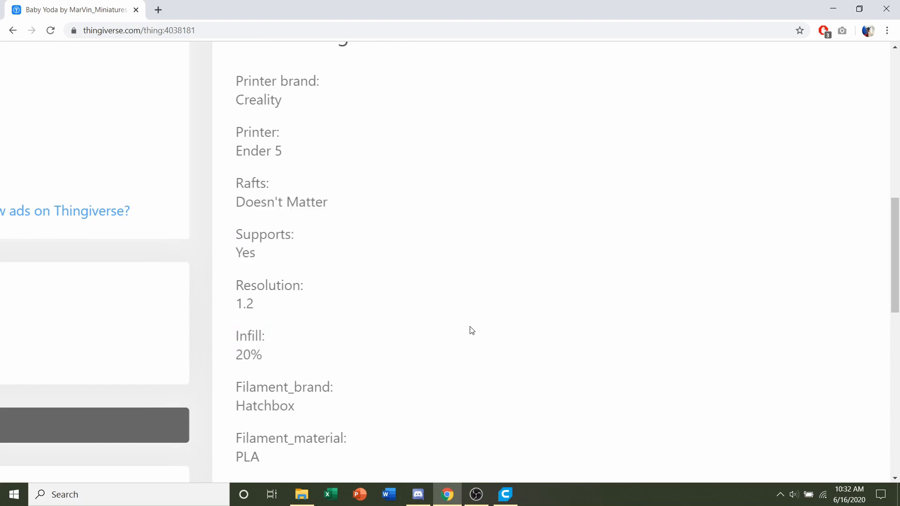
scroll("up", 3)
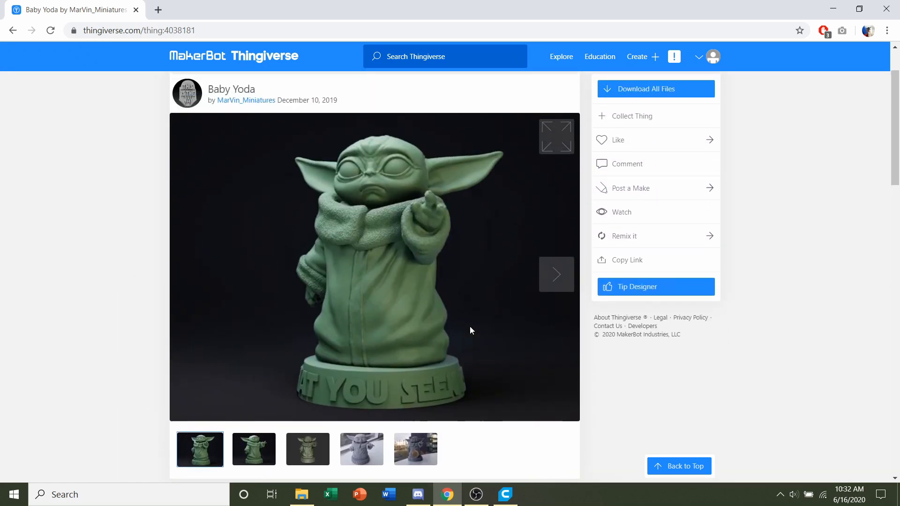
mouse_move(661, 92)
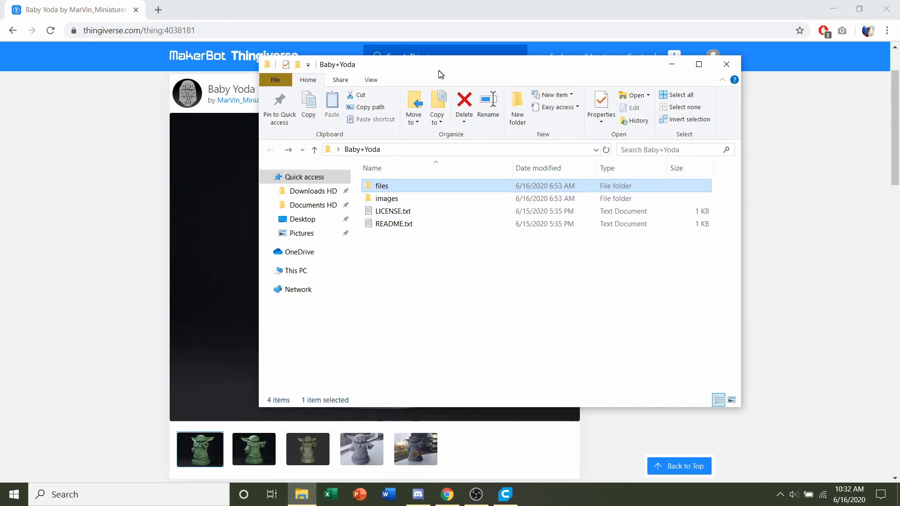
Step: Open the Baby+Yoda files folder and select the Baby_Yoda_v2.2.stl model
double_click(381, 185)
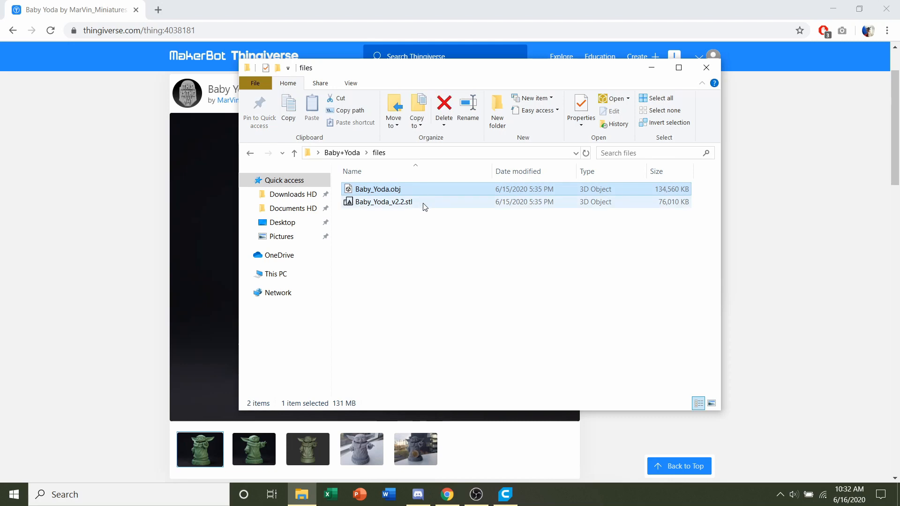
left_click(382, 201)
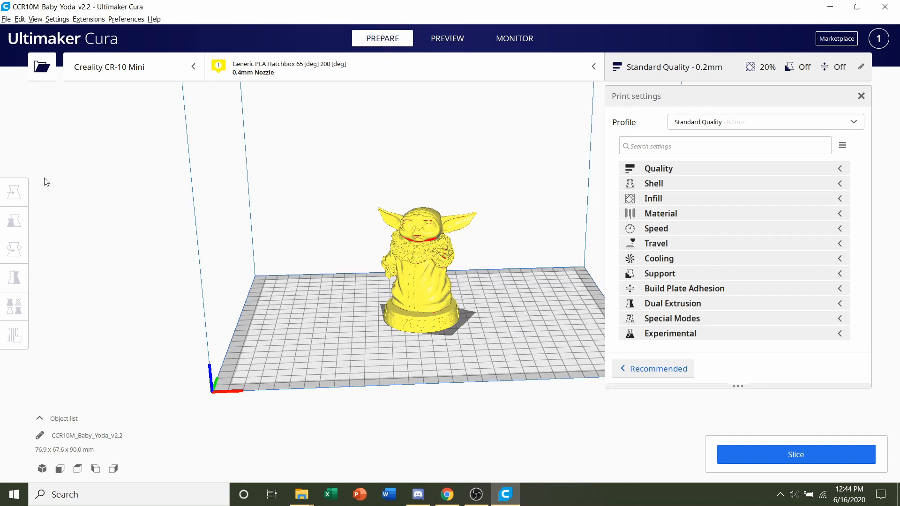
left_click(763, 122)
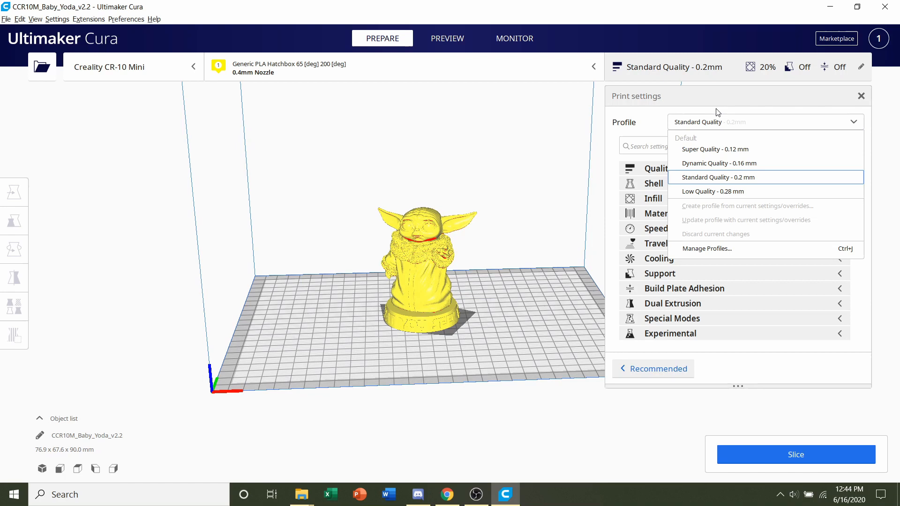
mouse_move(733, 178)
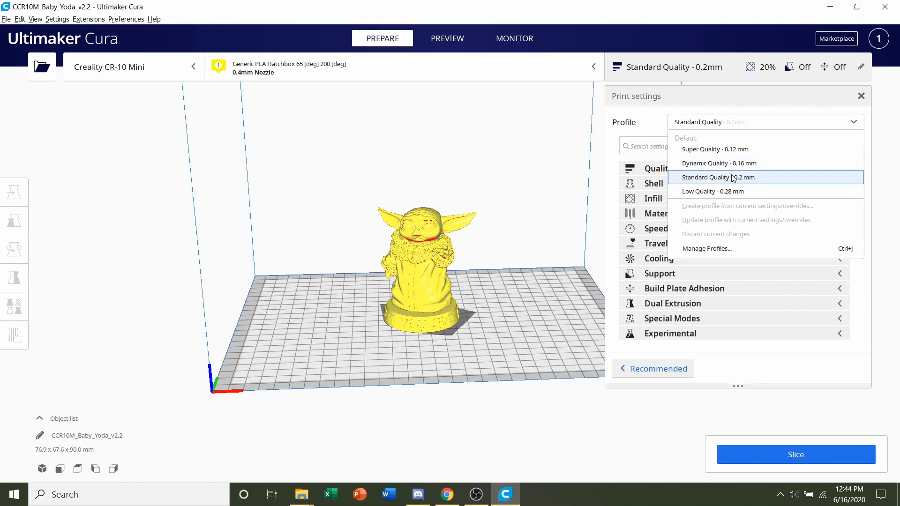
mouse_move(763, 149)
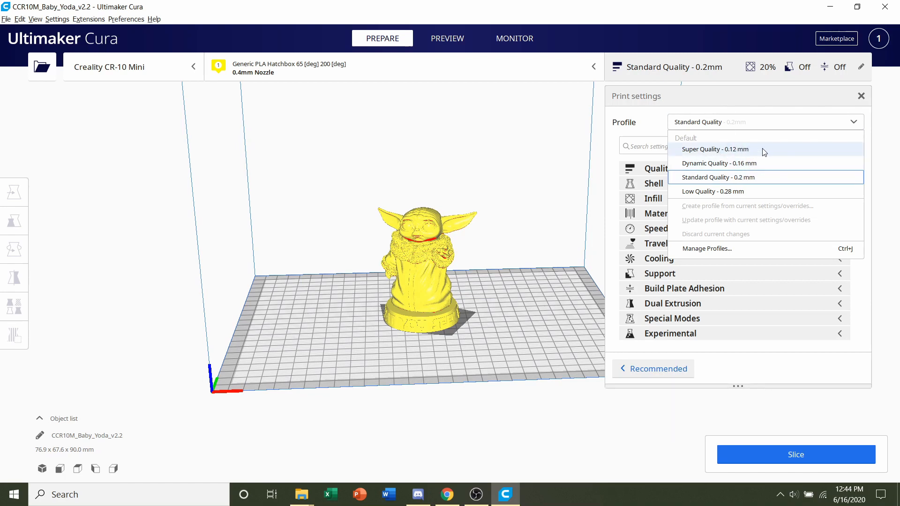
mouse_move(779, 153)
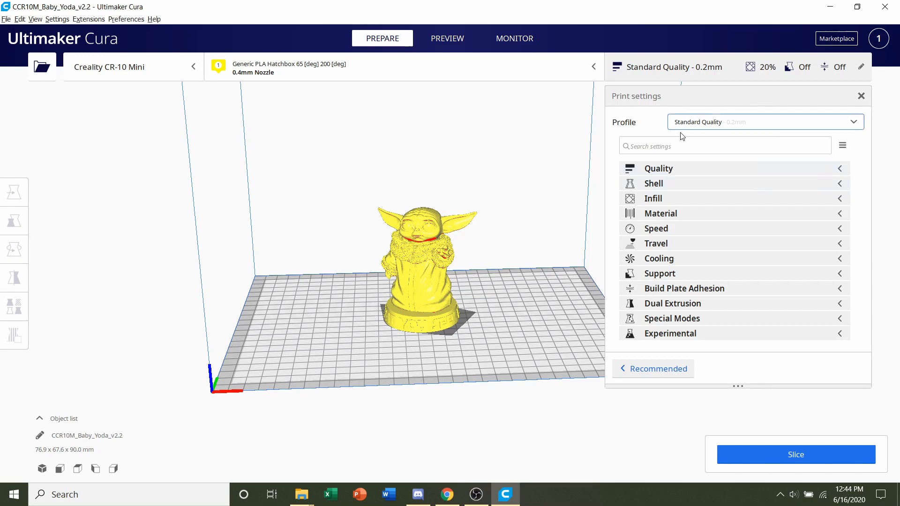
left_click(652, 198)
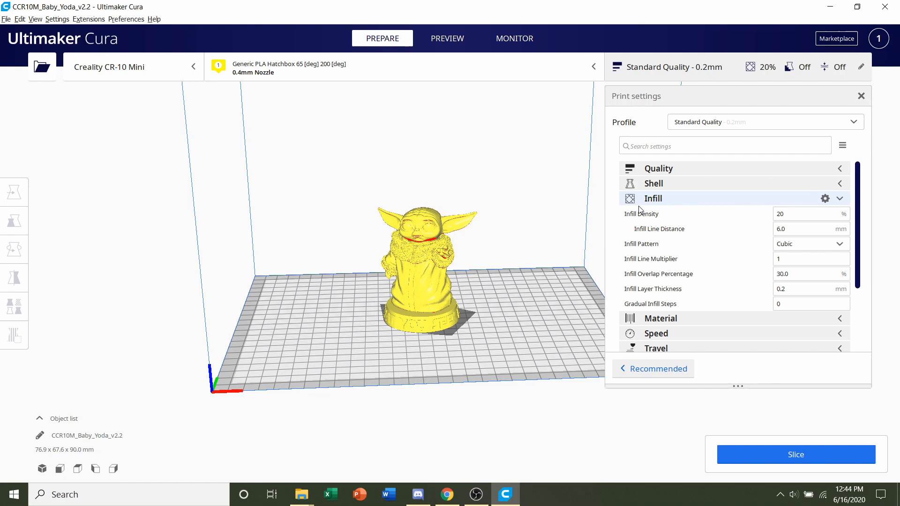
left_click(809, 214)
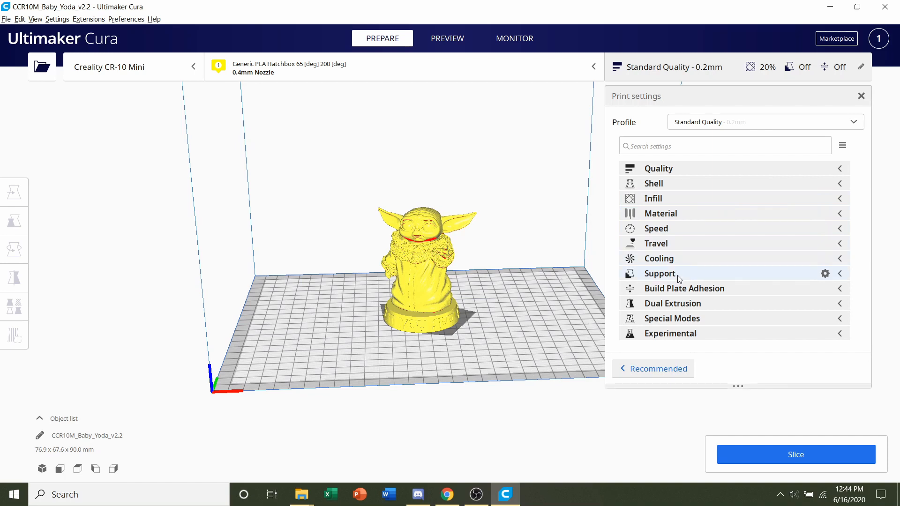
Step: Expand the Support settings group and lower Support Density to 10%
left_click(659, 272)
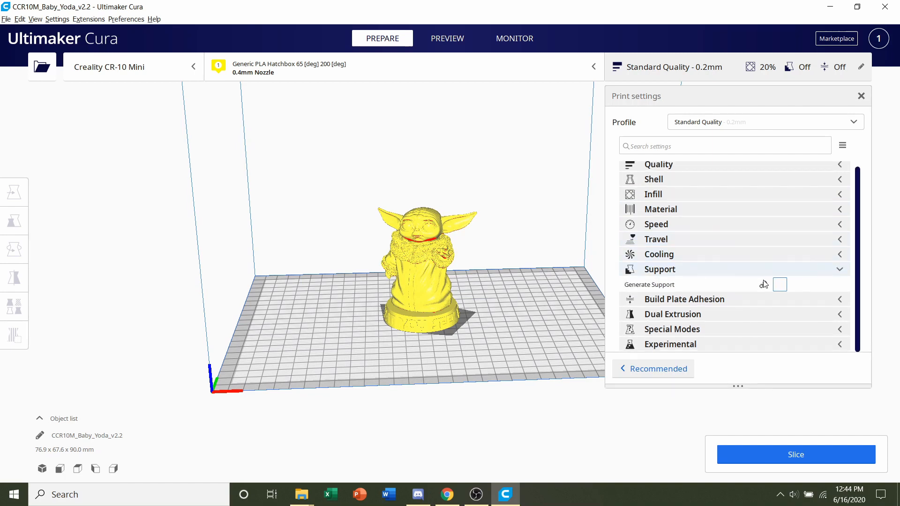
left_click(779, 284)
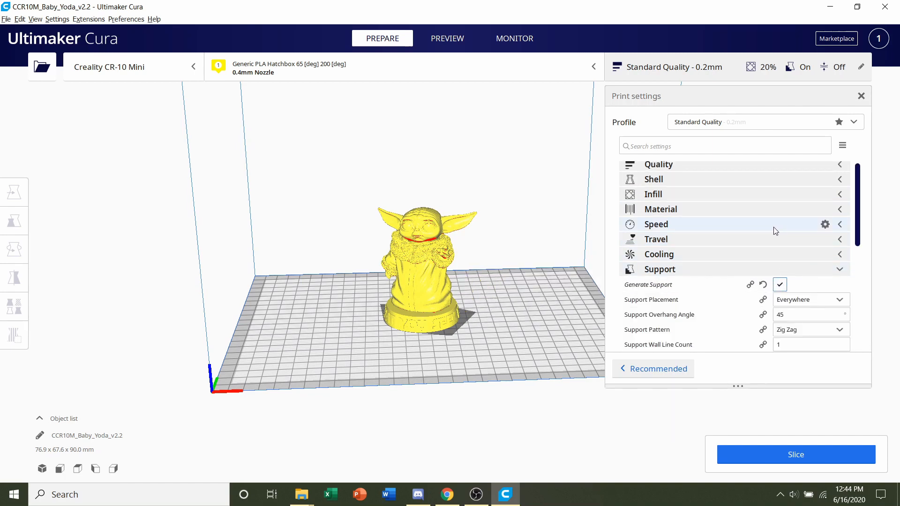
scroll("down", 3)
type("1")
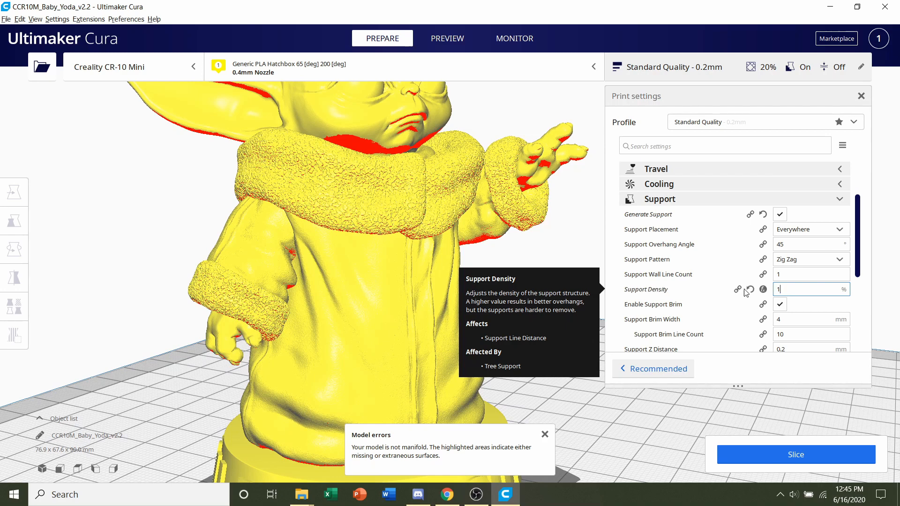
type("0")
left_click(811, 349)
type("6")
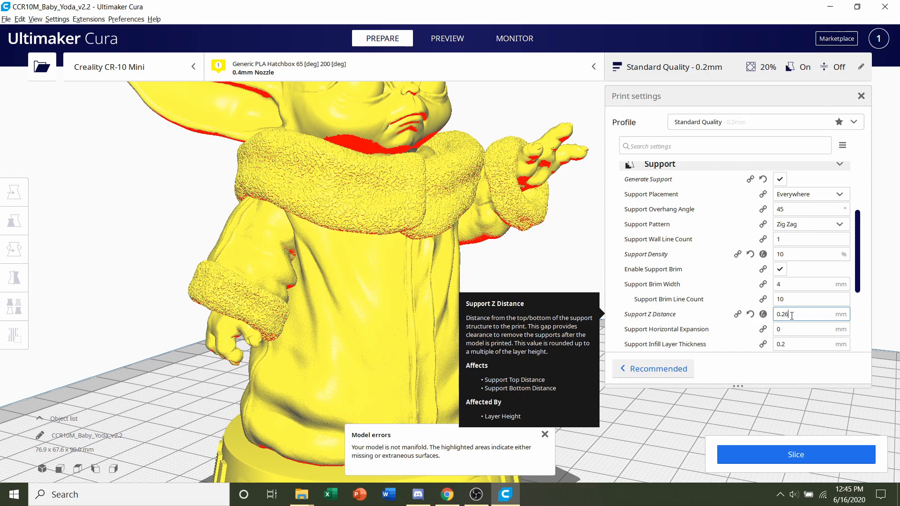
mouse_move(618, 285)
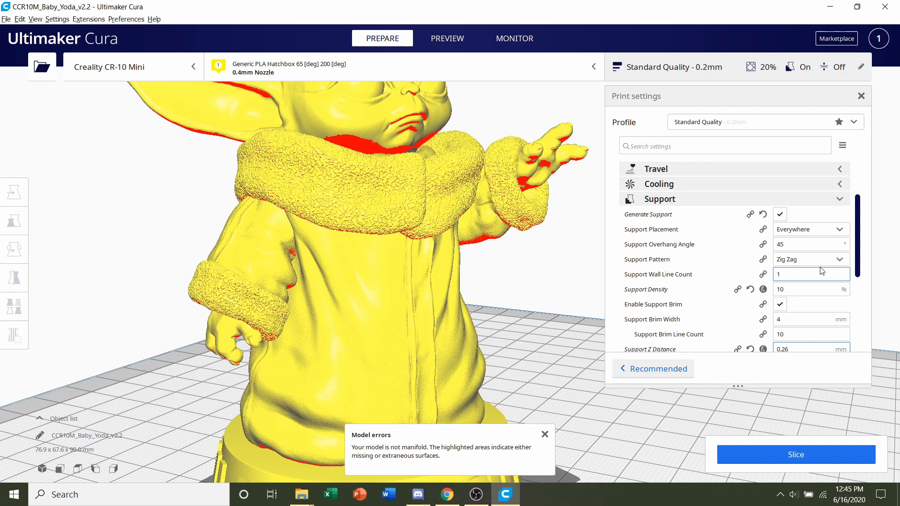
mouse_move(660, 198)
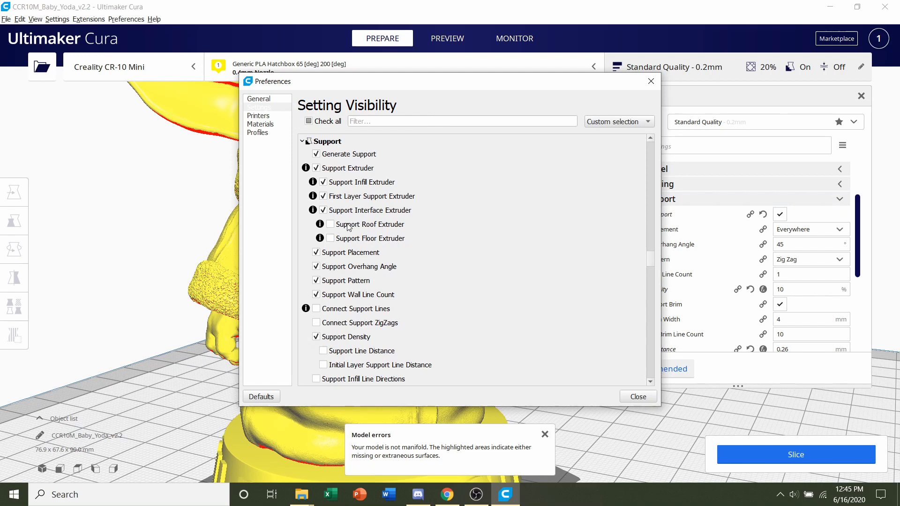
mouse_move(414, 266)
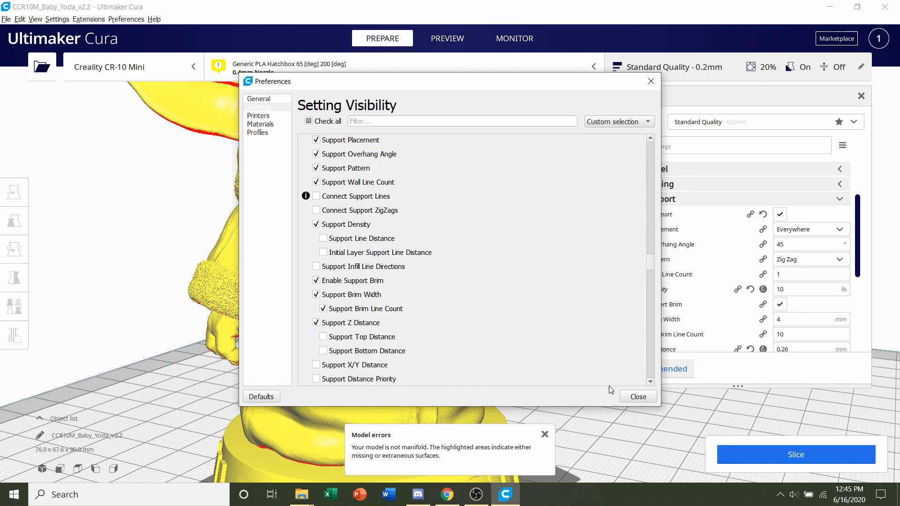
left_click(637, 396)
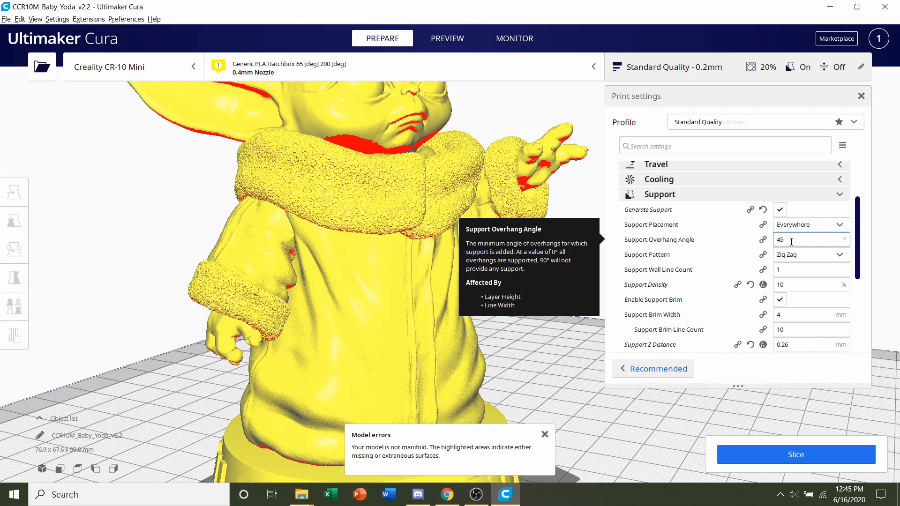
Step: Set Support Overhang Angle to 60° and reveal Build Plate Adhesion with its 3-line skirt
triple_click(804, 239)
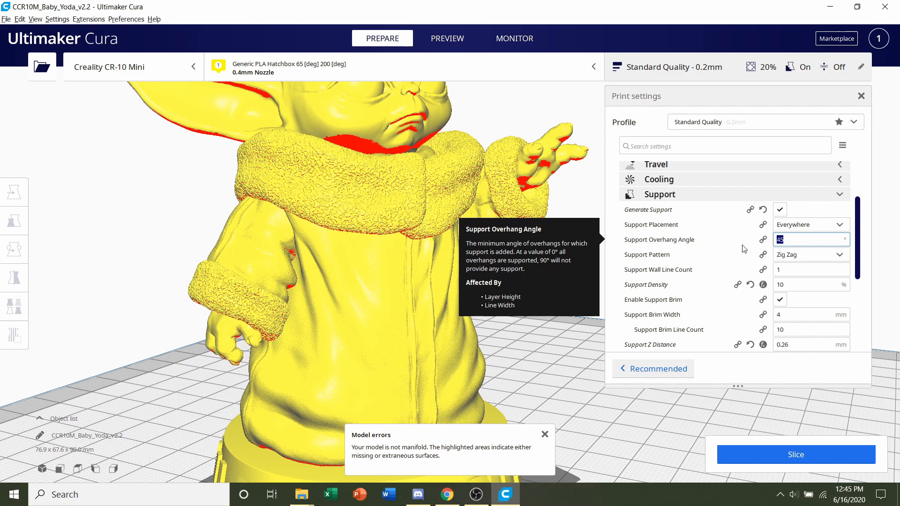
type("60")
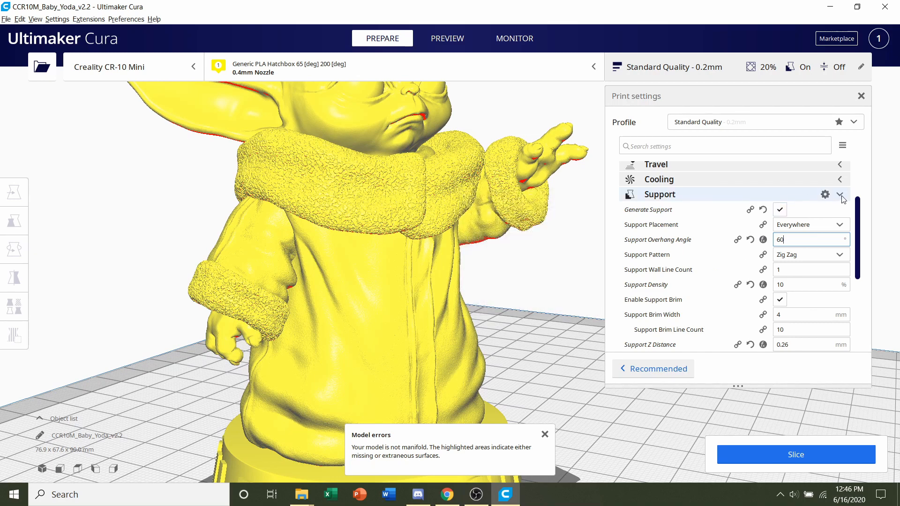
scroll("down", 3)
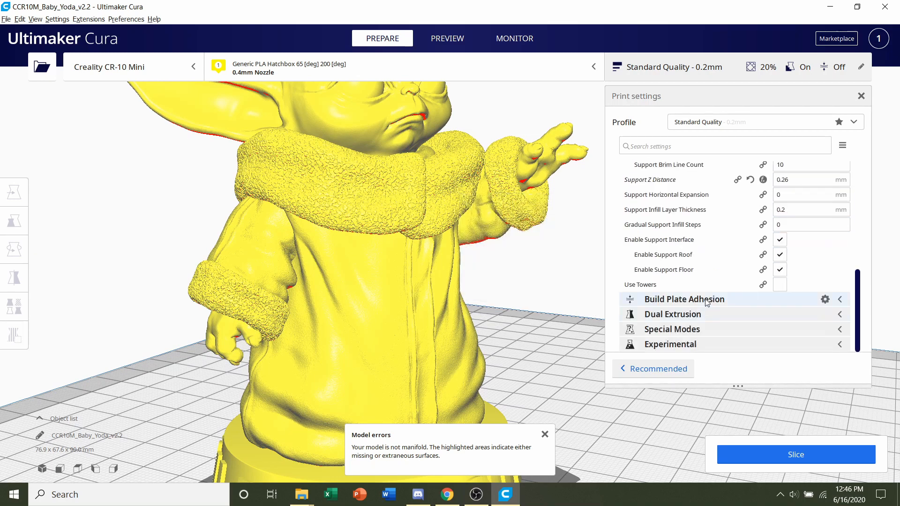
left_click(685, 299)
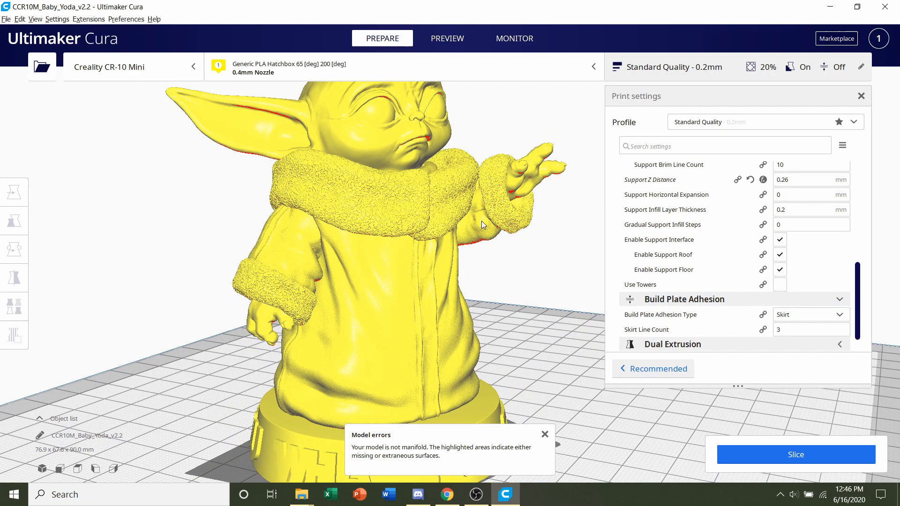
left_click_drag(482, 224, 422, 246)
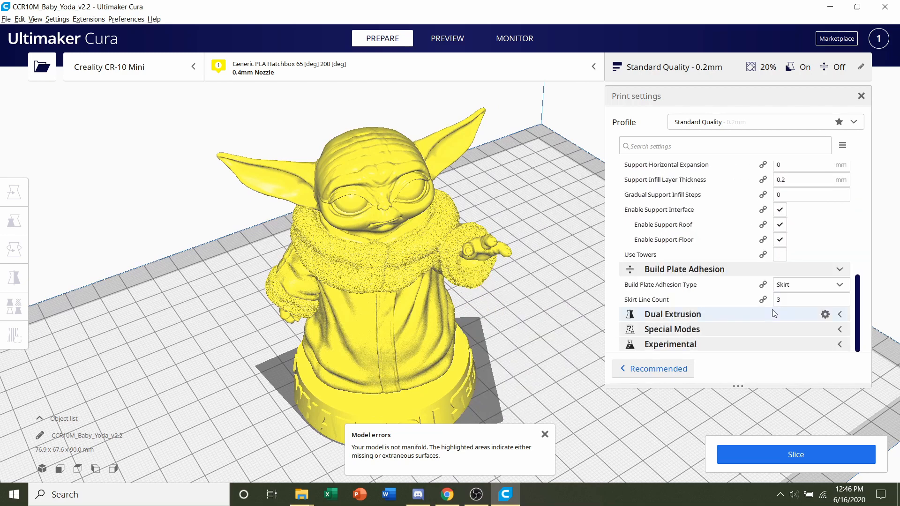
mouse_move(796, 455)
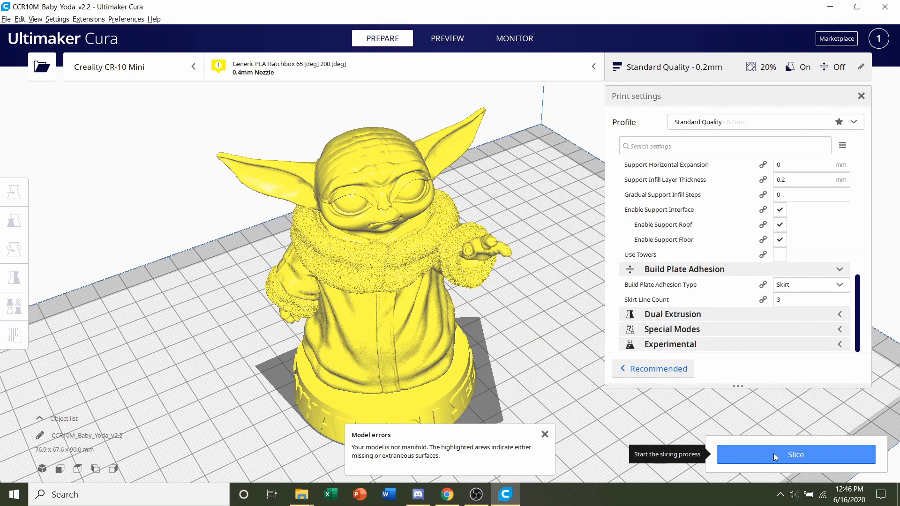
Step: Slice the Baby Yoda model, yielding an 8 h 46 min, 60 g estimate
left_click(796, 455)
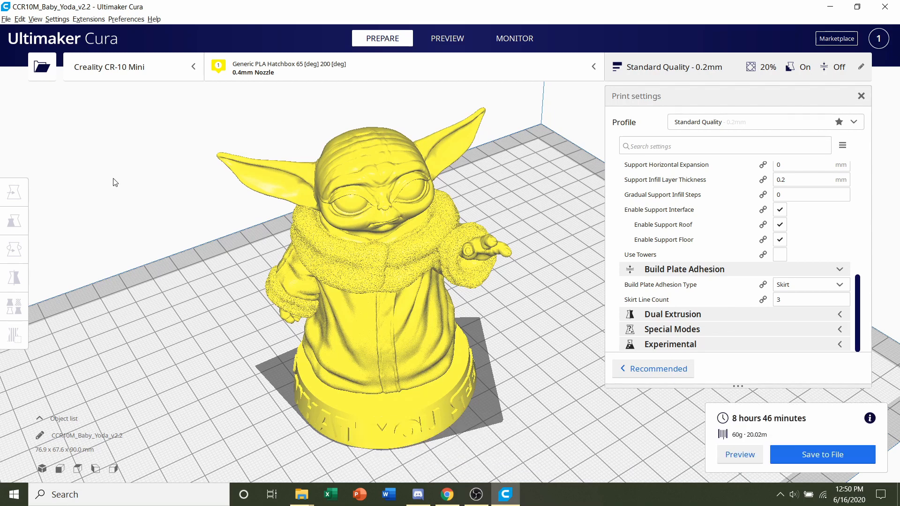
mouse_move(663, 383)
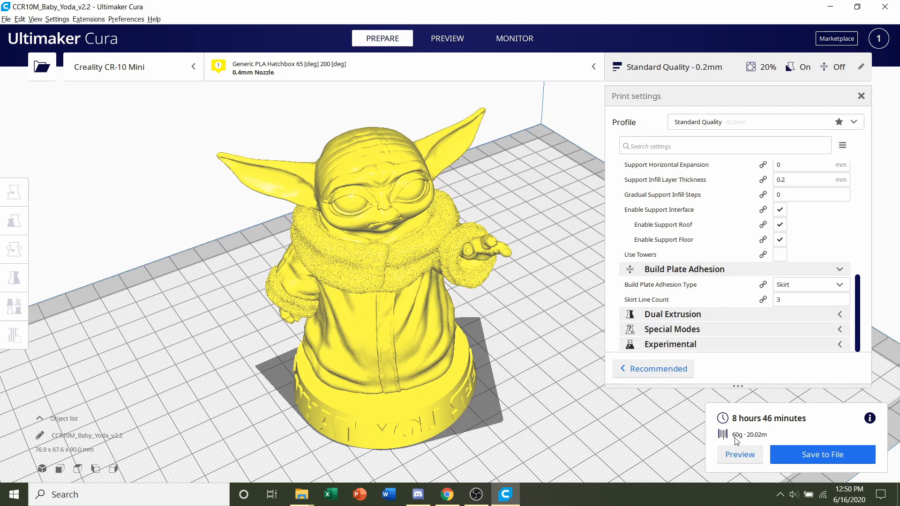
mouse_move(39, 457)
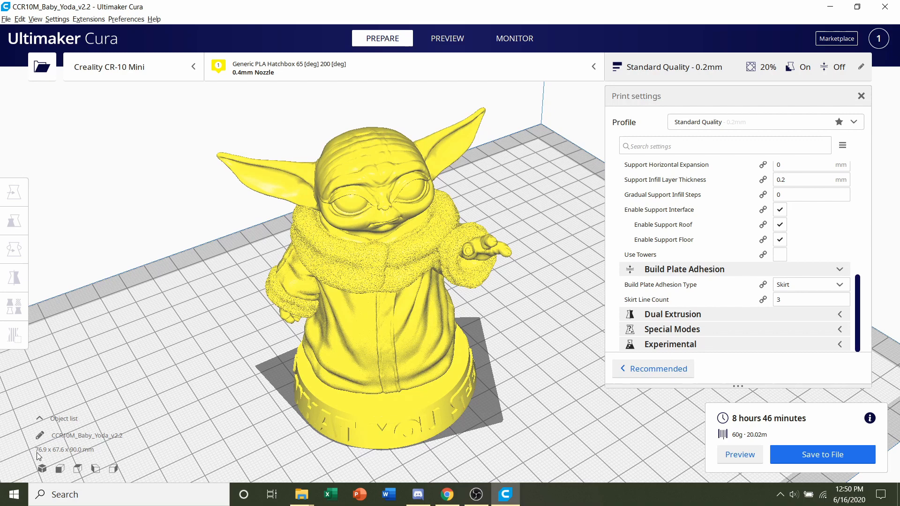
mouse_move(83, 457)
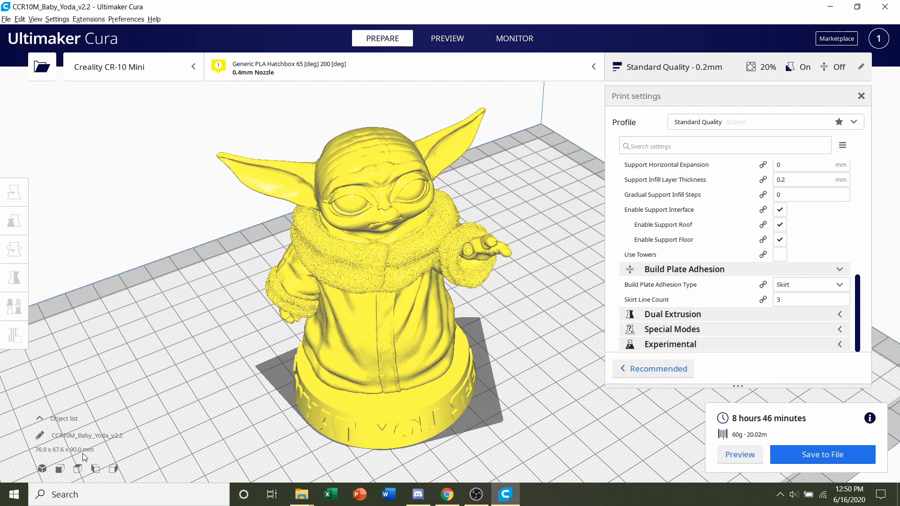
mouse_move(389, 198)
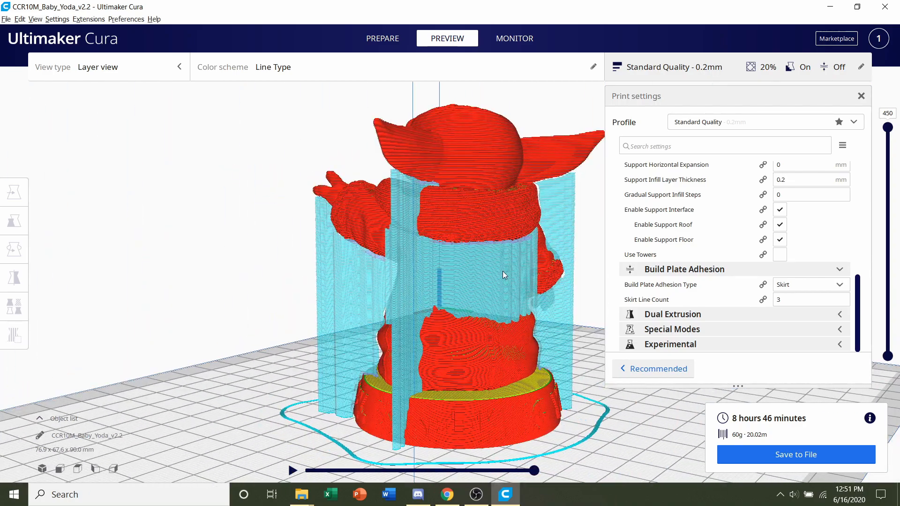
Step: Orbit the layer preview to inspect the supports around the sliced figure
left_click_drag(502, 275, 488, 287)
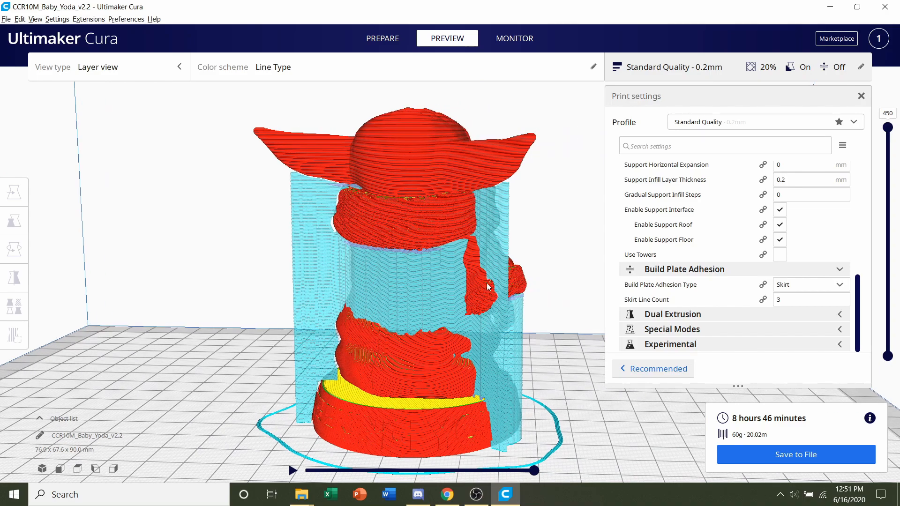